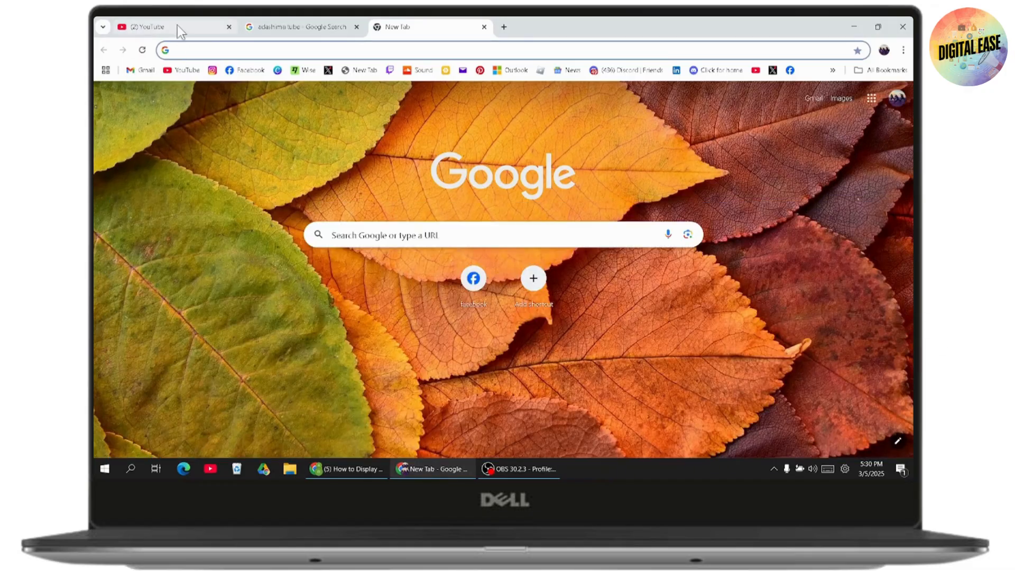
Step: Switch to the YouTube tab and scroll the home feed down to the Shorts shelf
{"action": "left_click", "coordinate": [149, 27]}
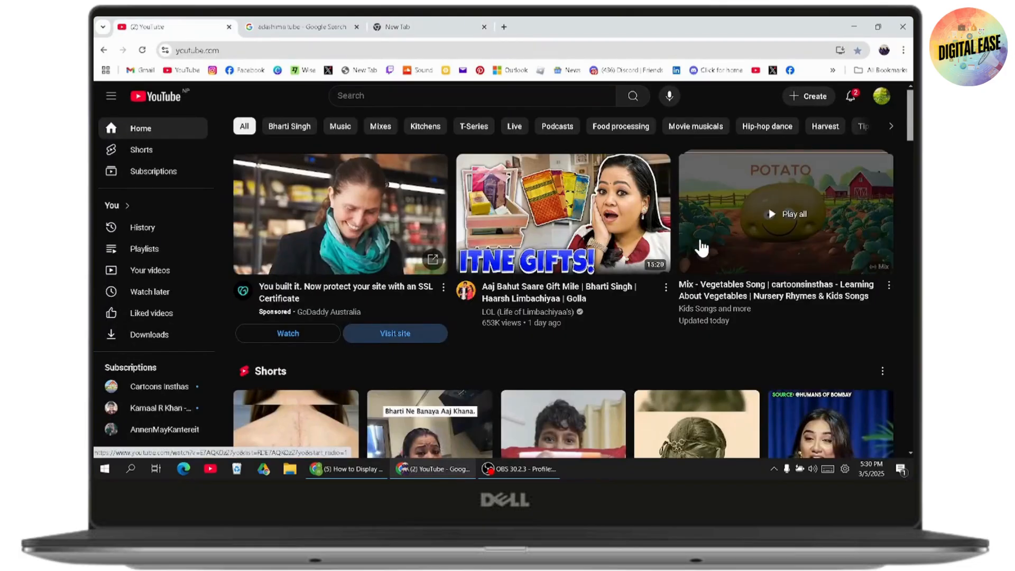
{"action": "scroll", "scroll_direction": "down", "scroll_amount": 3}
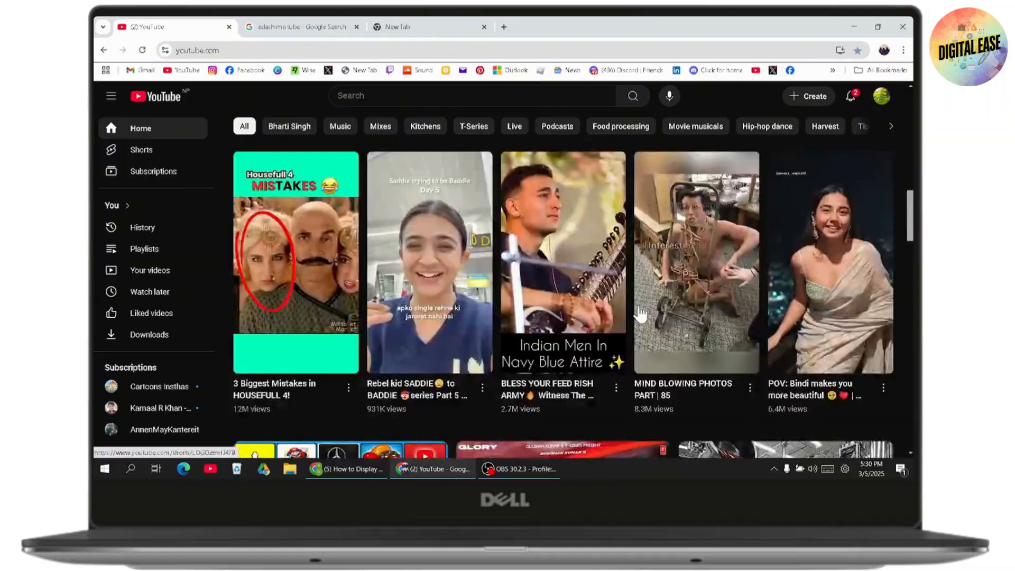
Step: Go to the 'adashima tube' Google results and open the AdashimaaTube/README.md result
{"action": "left_click", "coordinate": [401, 26]}
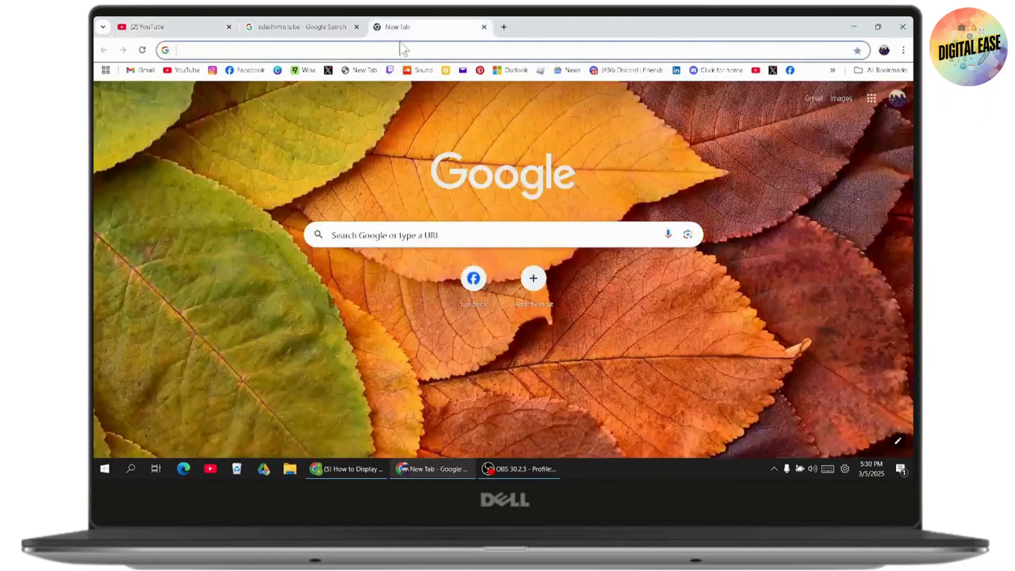
{"action": "mouse_move", "coordinate": [381, 254]}
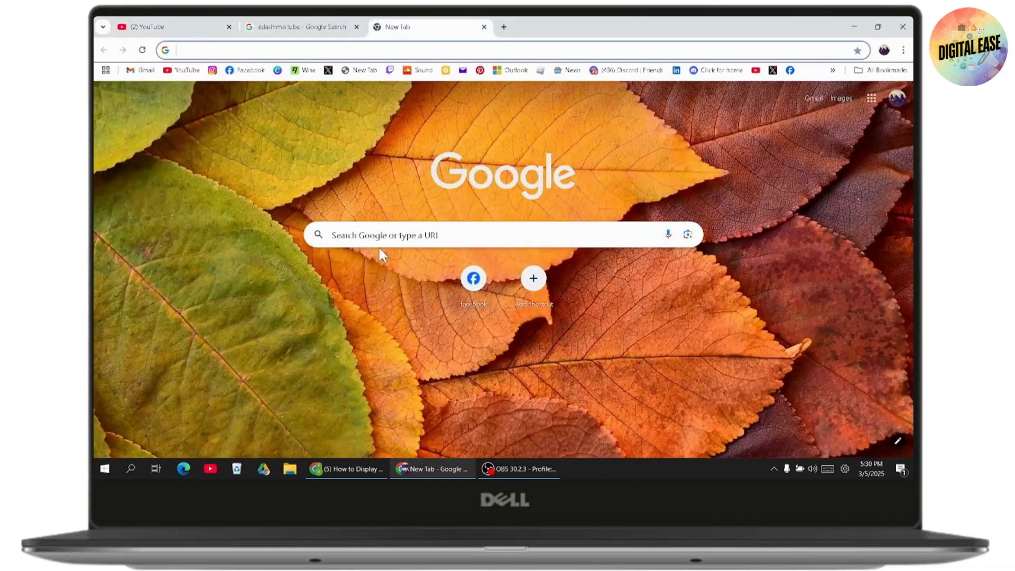
{"action": "left_click", "coordinate": [301, 27]}
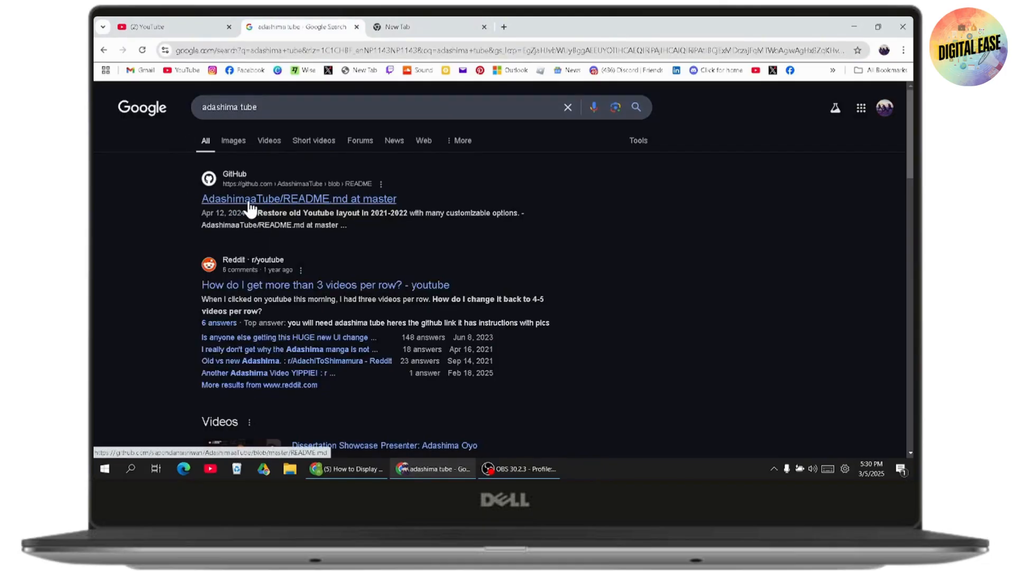
{"action": "left_click", "coordinate": [298, 199]}
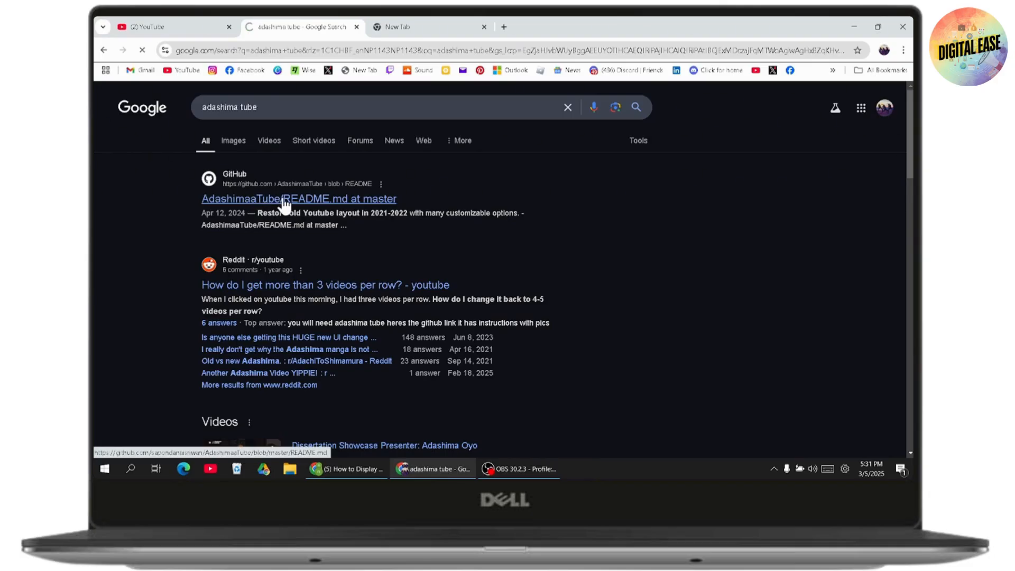
Step: Load the AdashimaaTube README and scroll past Menu Options like Videos Per Rows to Screenshots
{"action": "left_click", "coordinate": [299, 199]}
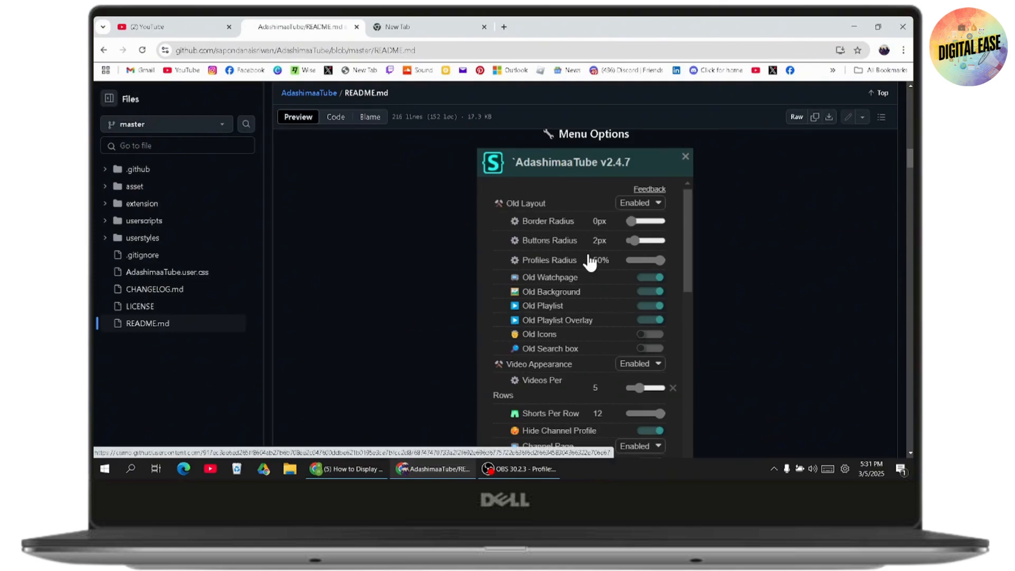
{"action": "mouse_move", "coordinate": [534, 232]}
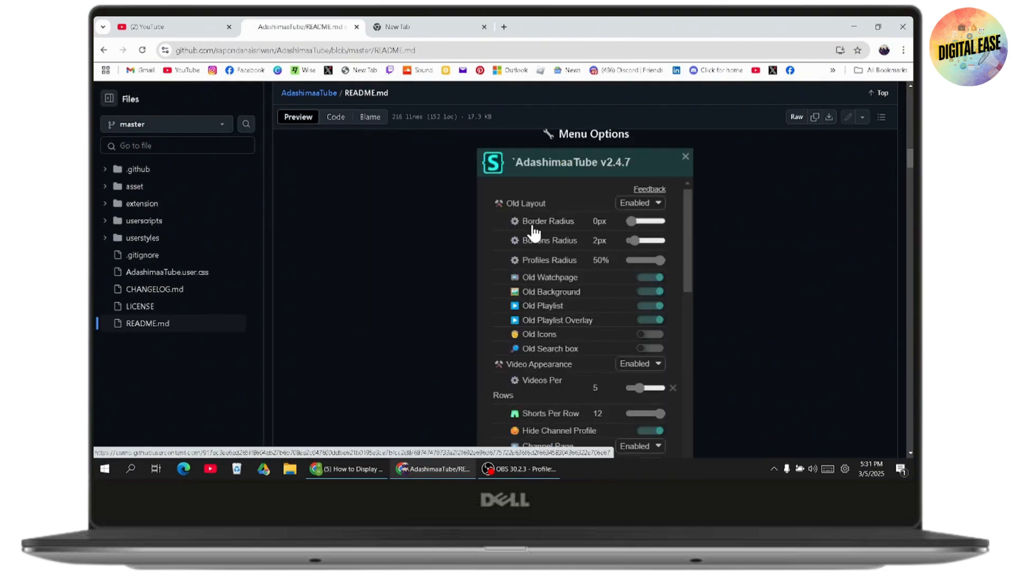
{"action": "scroll", "scroll_direction": "down", "scroll_amount": 3}
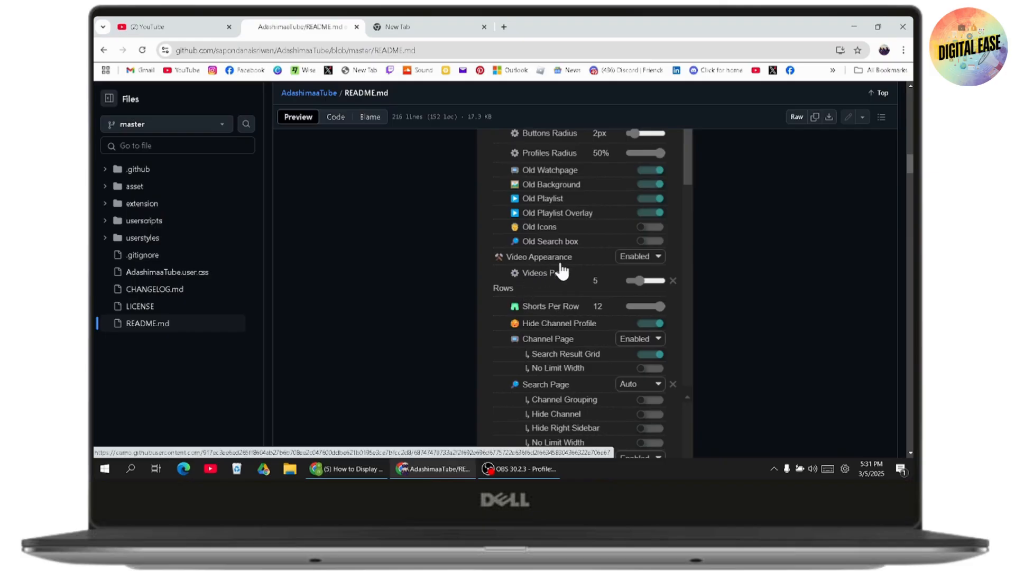
{"action": "mouse_move", "coordinate": [570, 285]}
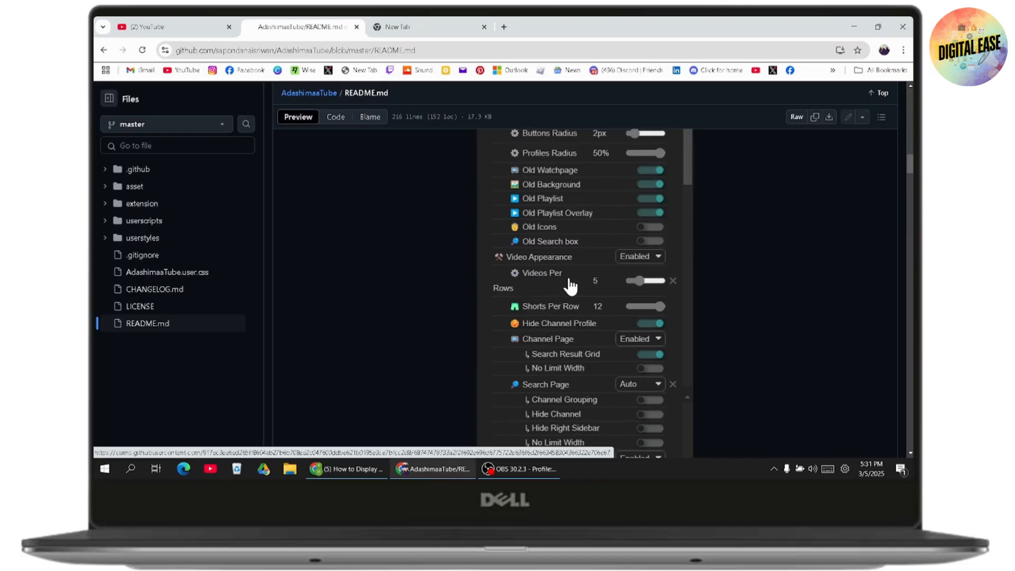
{"action": "mouse_move", "coordinate": [600, 289]}
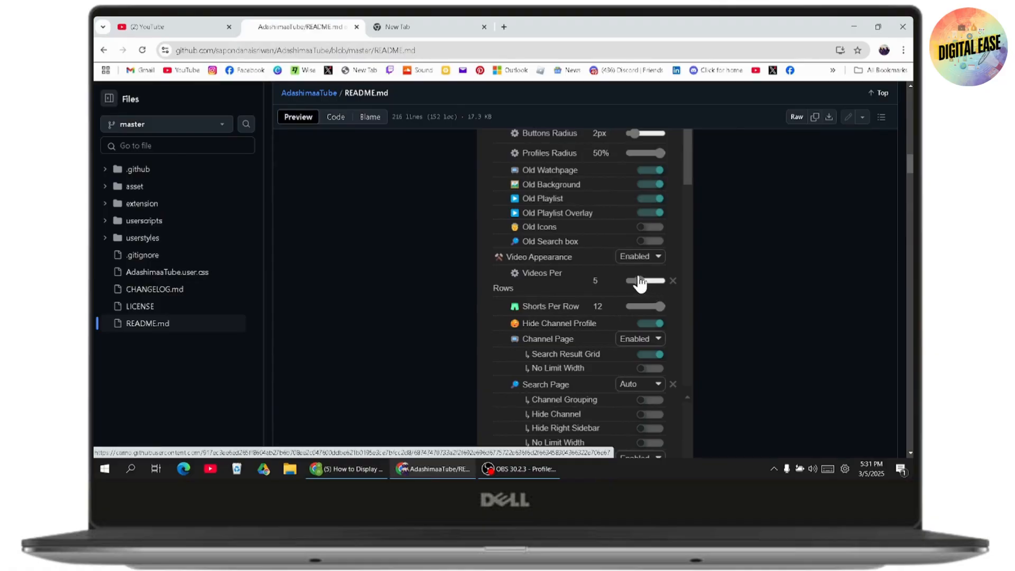
{"action": "scroll", "scroll_direction": "down", "scroll_amount": 3}
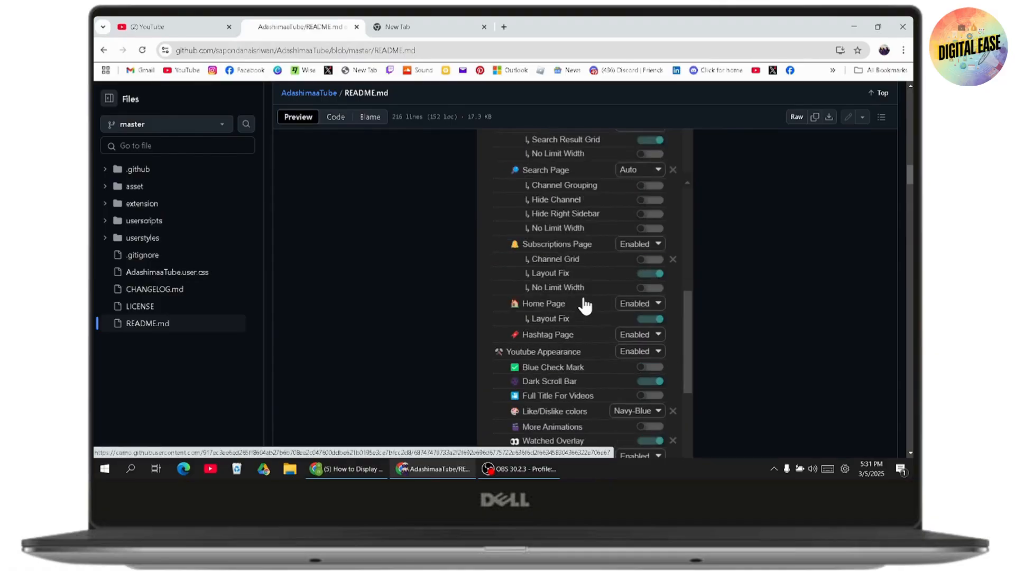
{"action": "scroll", "scroll_direction": "down", "scroll_amount": 3}
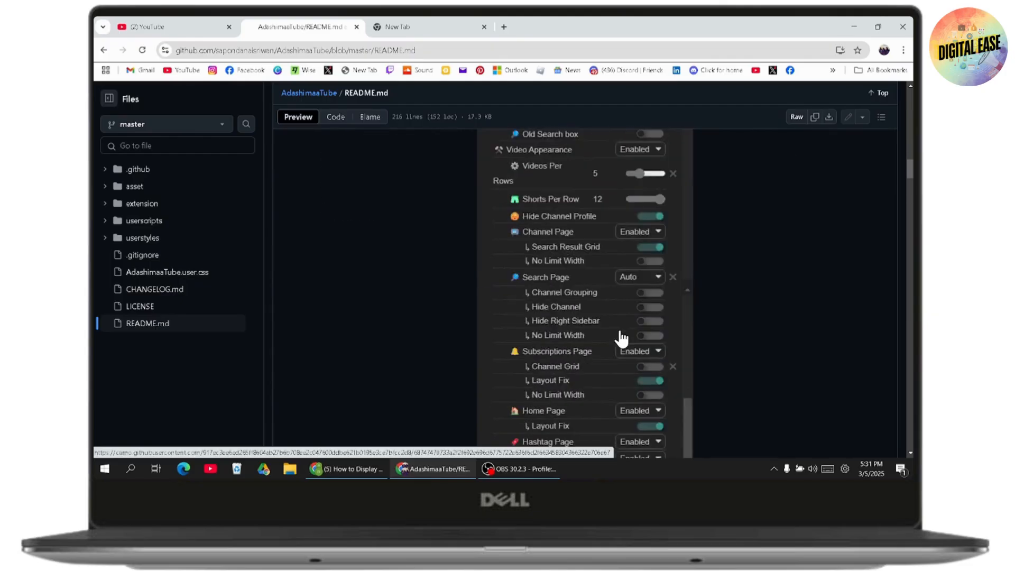
{"action": "scroll", "scroll_direction": "down", "scroll_amount": 3}
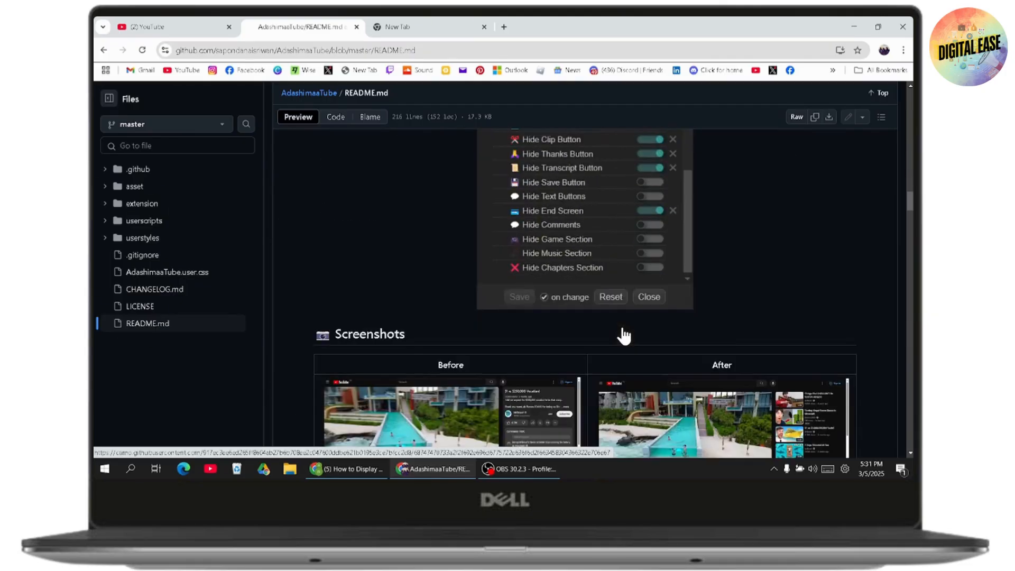
Step: Scroll through the Before/After screenshot table to Restore Old Icons and Clean Video Container
{"action": "left_click", "coordinate": [648, 297]}
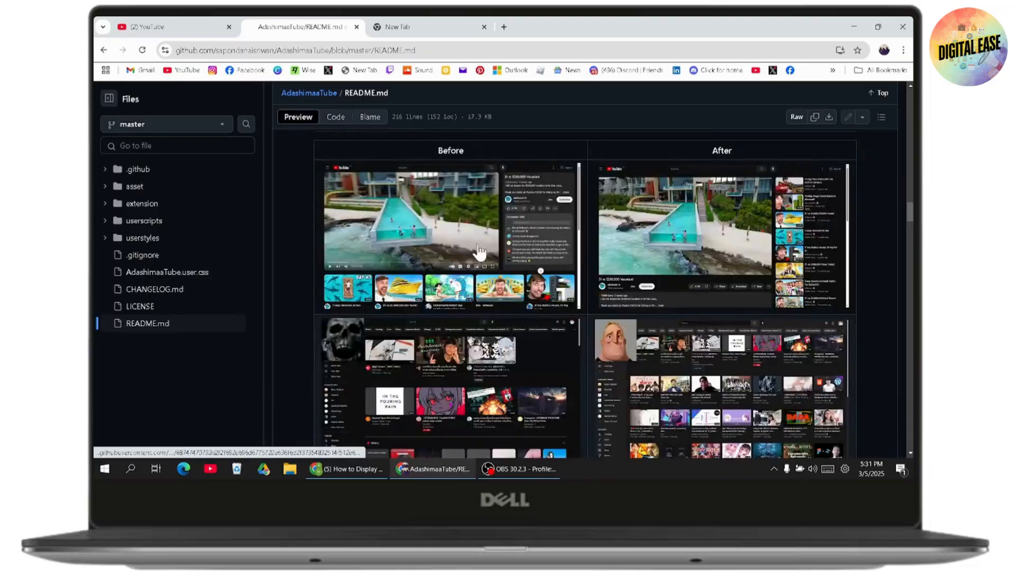
{"action": "mouse_move", "coordinate": [456, 298]}
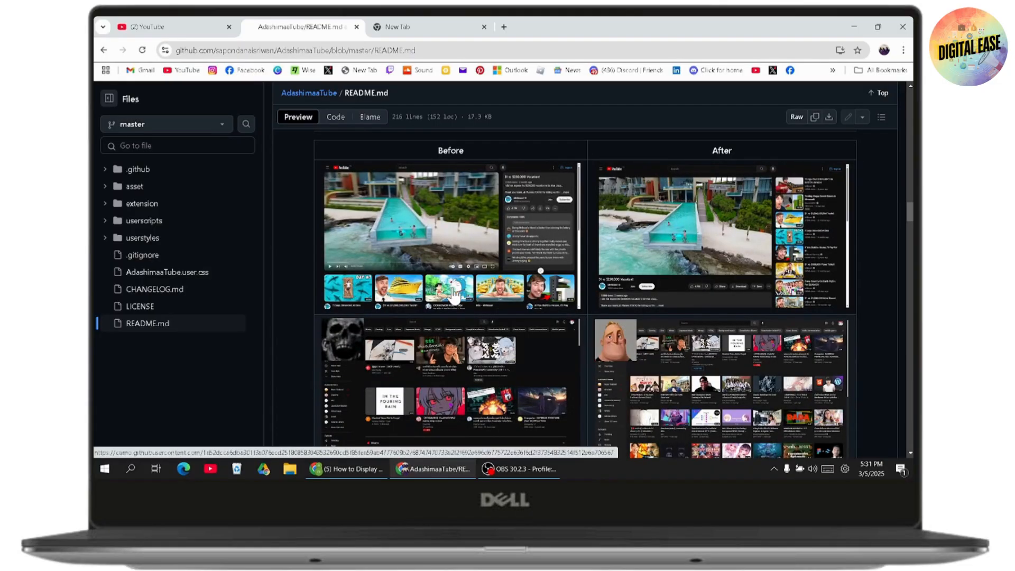
{"action": "mouse_move", "coordinate": [427, 306]}
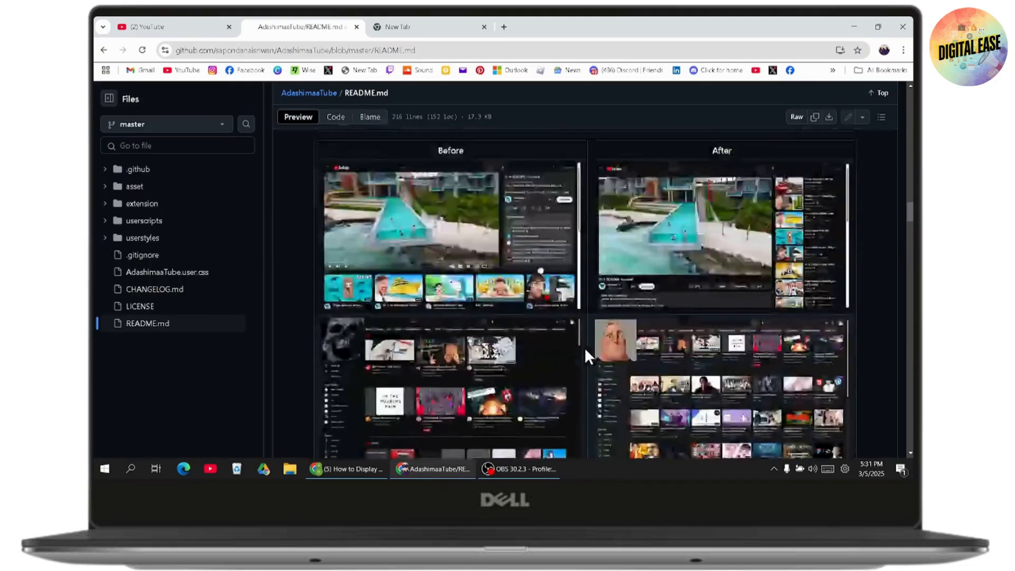
{"action": "scroll", "scroll_direction": "down", "scroll_amount": 3}
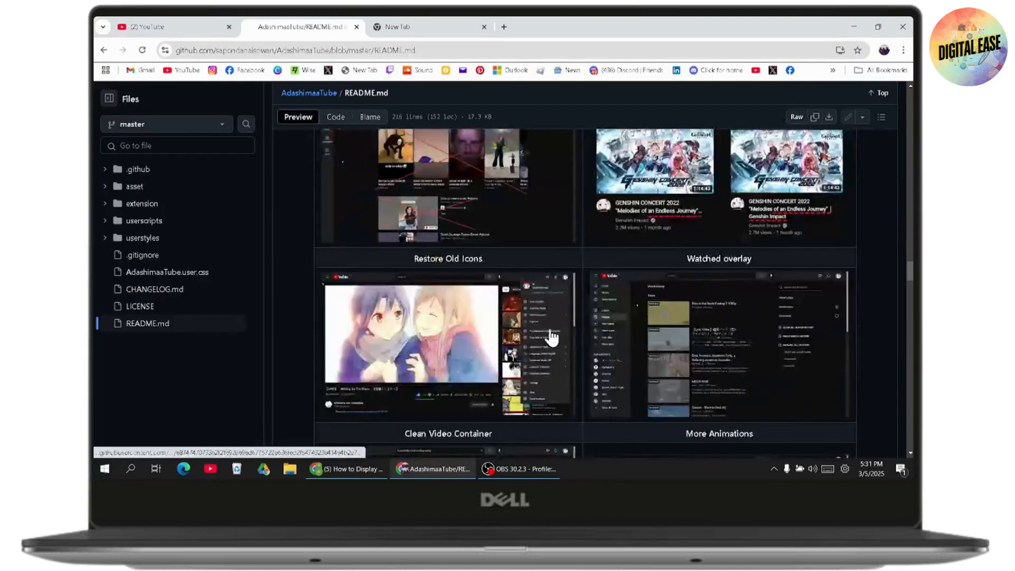
Step: Scroll through Installation and the new-UI note to Contributing, then switch to the blank new tab
{"action": "scroll", "scroll_direction": "down", "scroll_amount": 3}
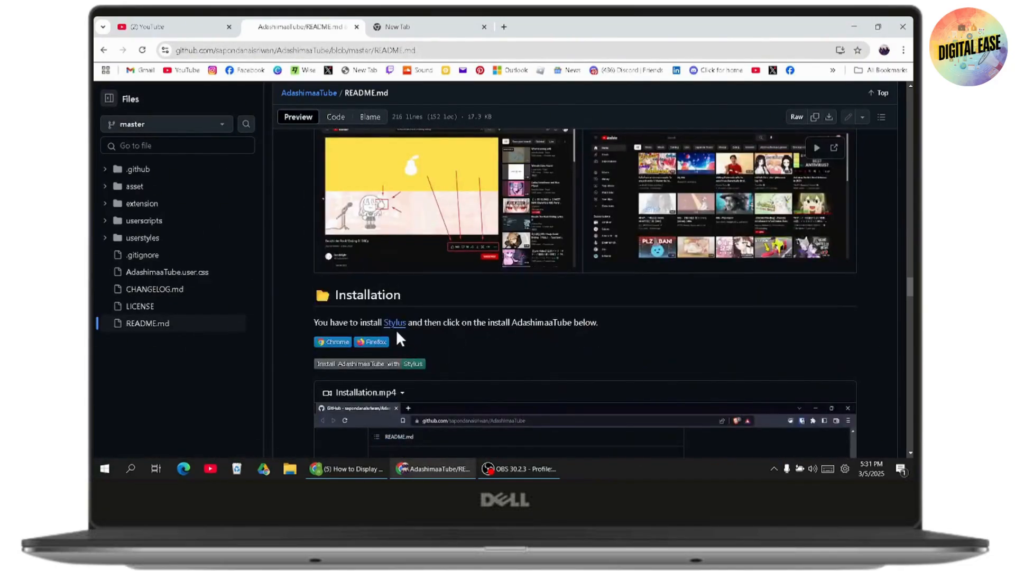
{"action": "scroll", "scroll_direction": "down", "scroll_amount": 3}
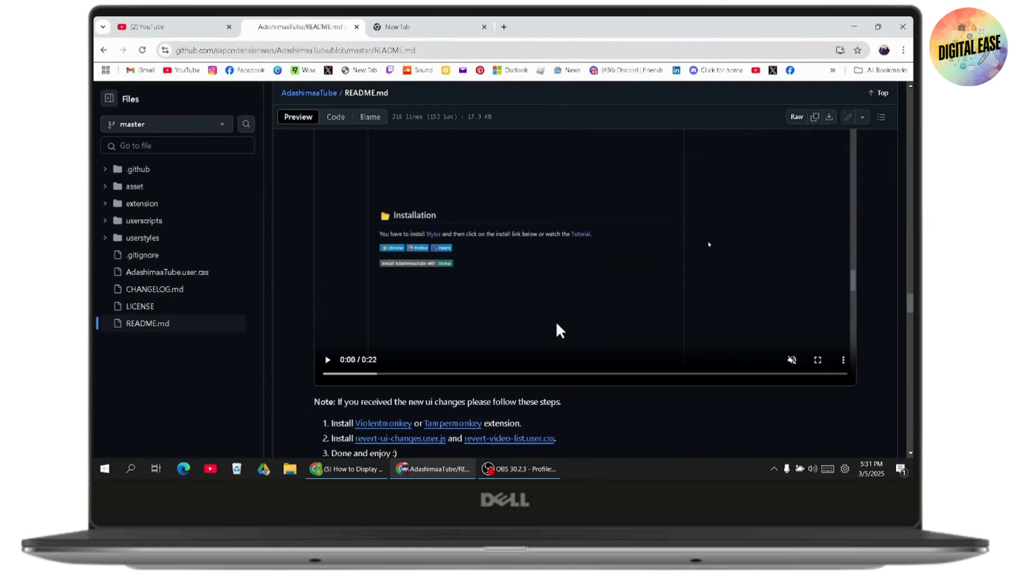
{"action": "scroll", "scroll_direction": "down", "scroll_amount": 3}
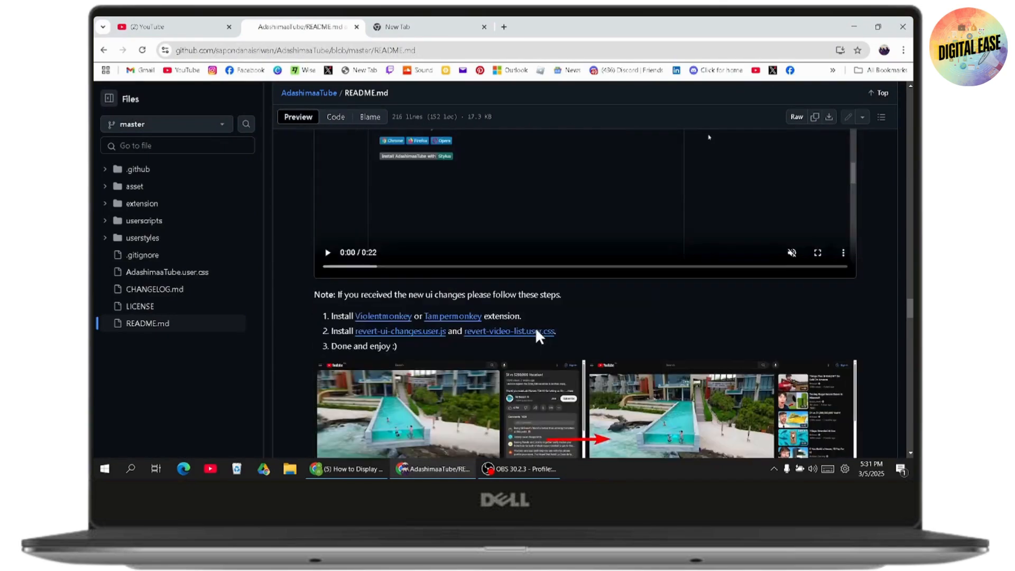
{"action": "scroll", "scroll_direction": "down", "scroll_amount": 3}
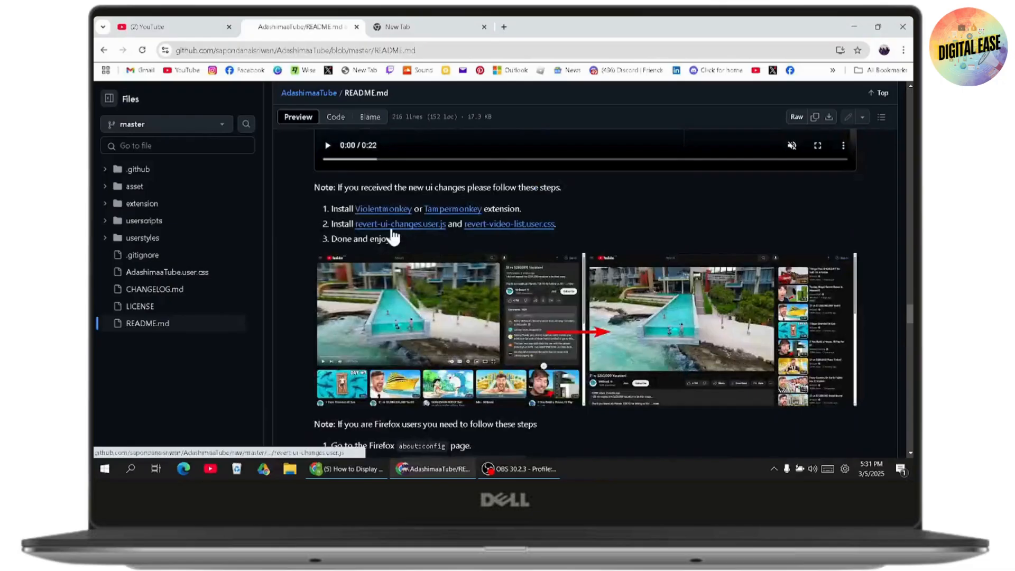
{"action": "scroll", "scroll_direction": "down", "scroll_amount": 3}
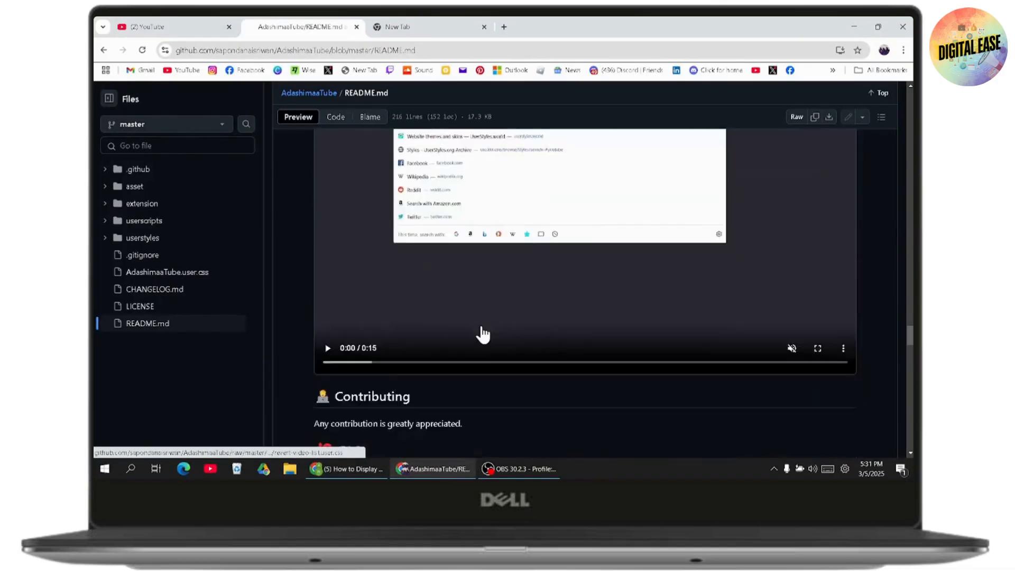
{"action": "left_click", "coordinate": [411, 27]}
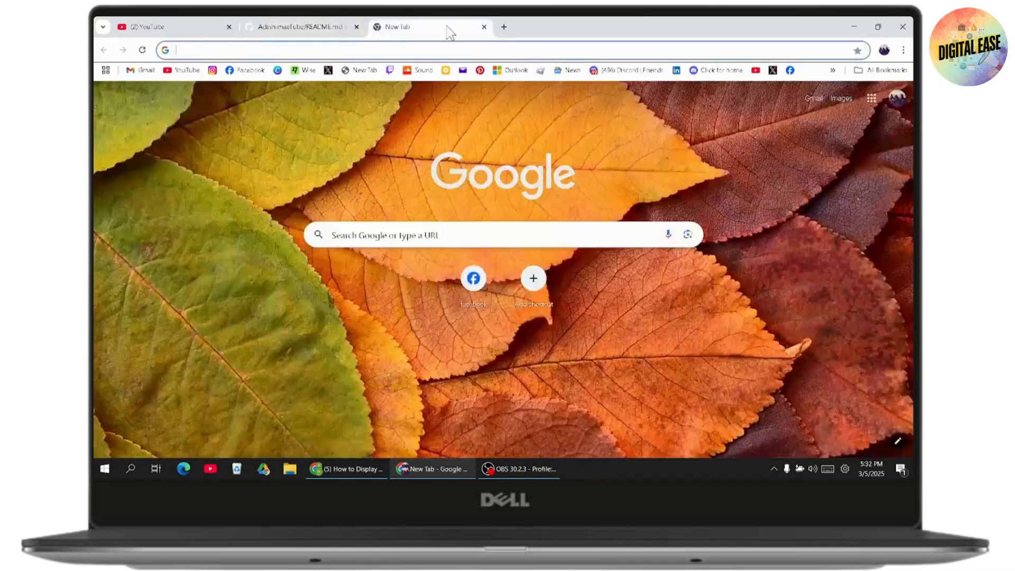